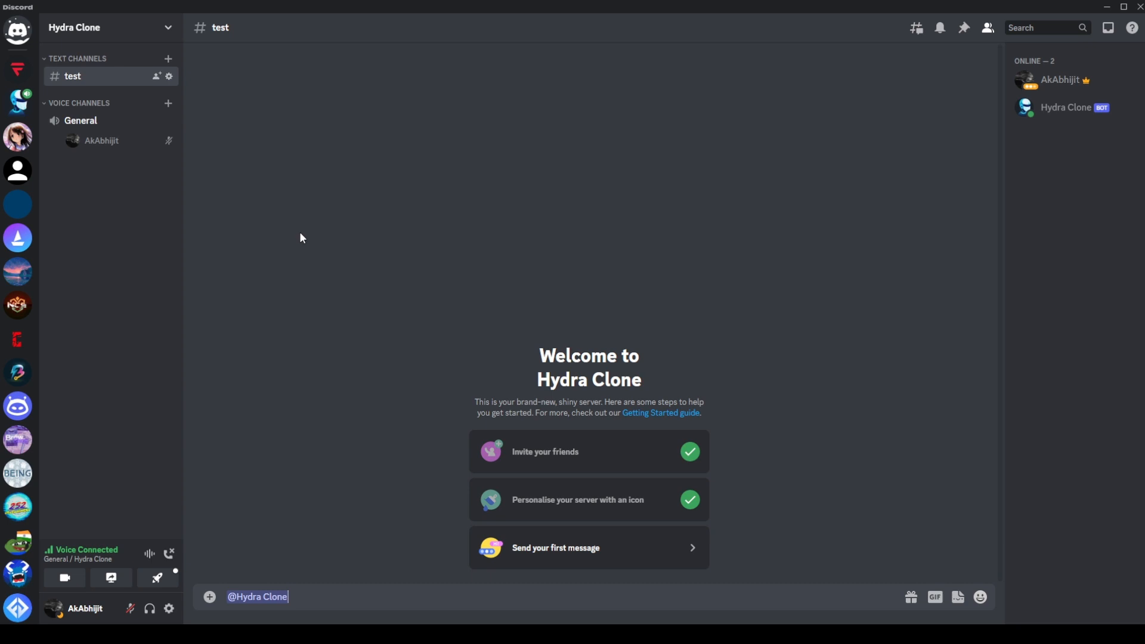
key("enter")
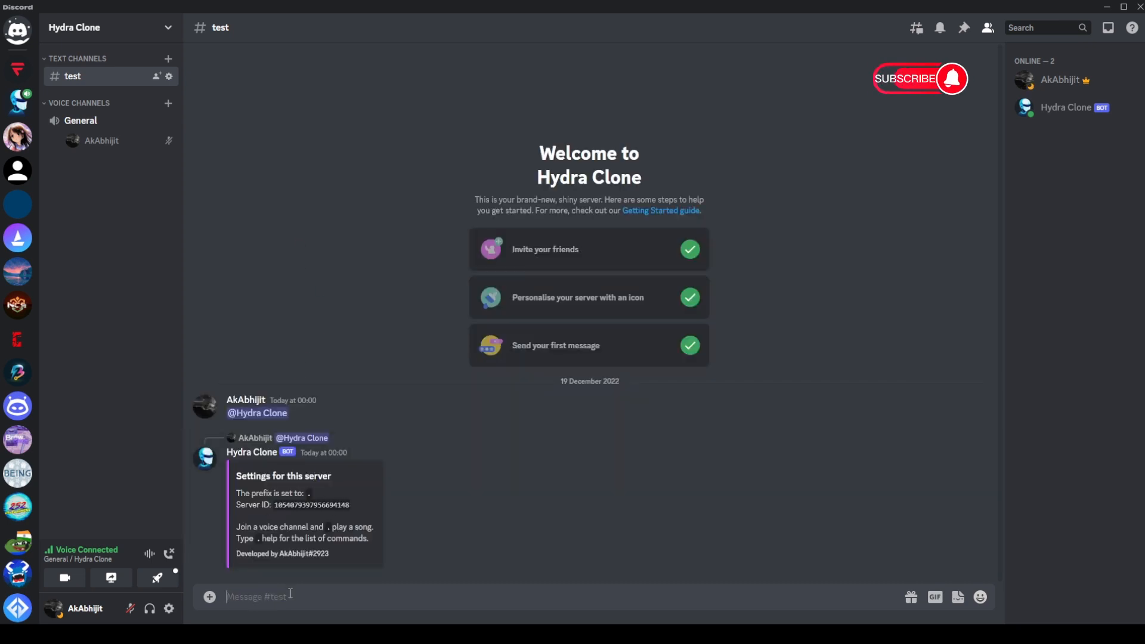
type(".help")
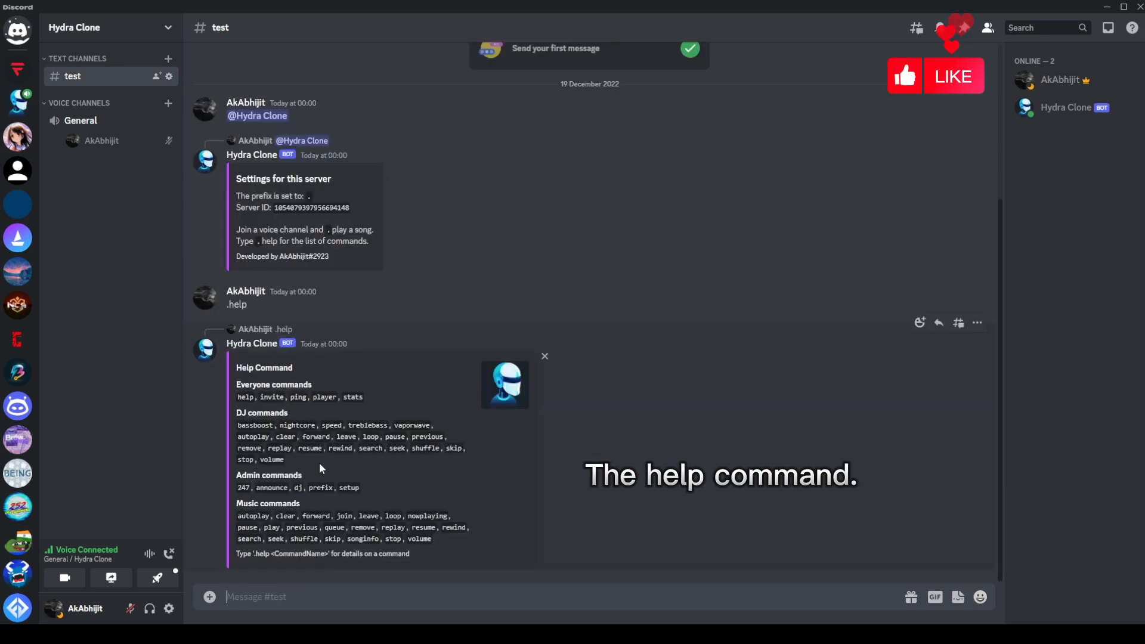
type(".p")
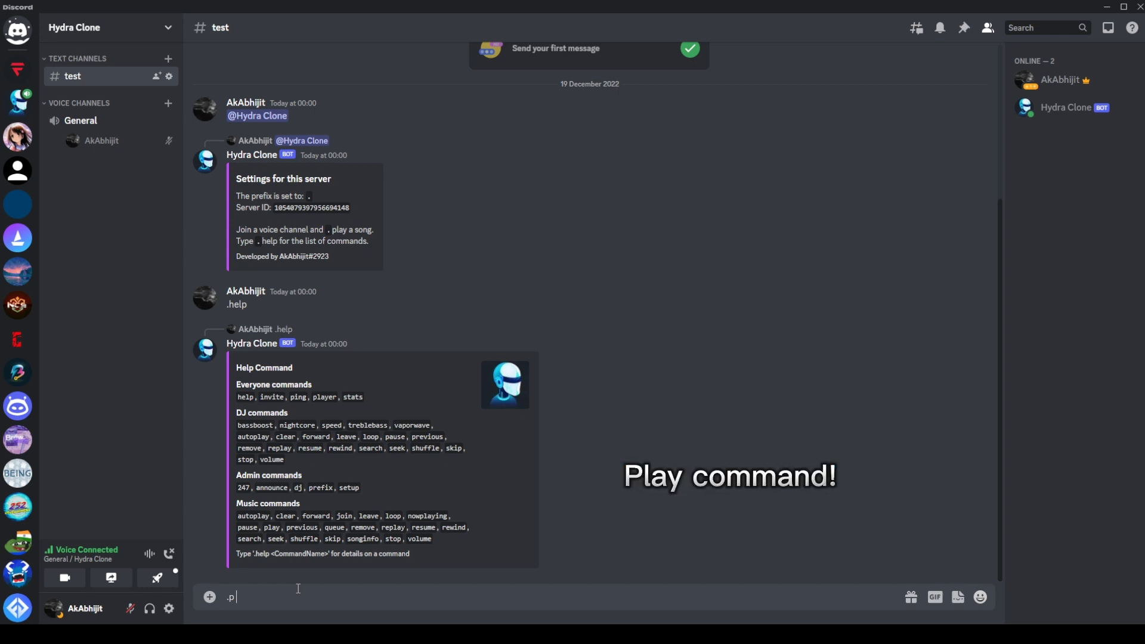
Play 'Lost sky' so Hydra Clone joins General playing Fearless Pt. II
type("Lo")
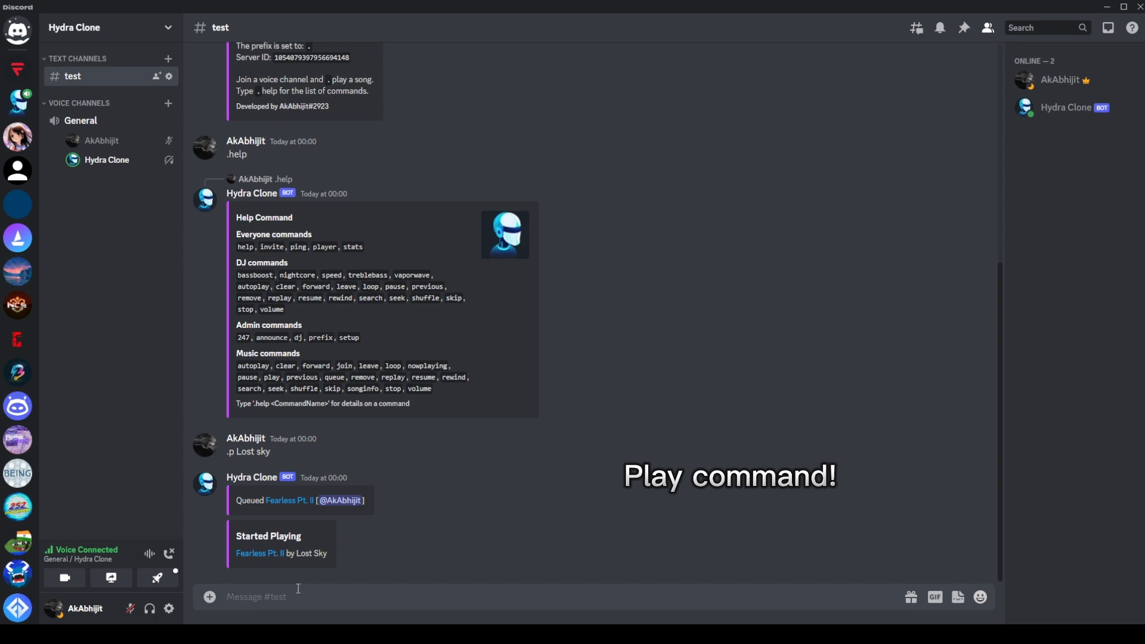
type(".")
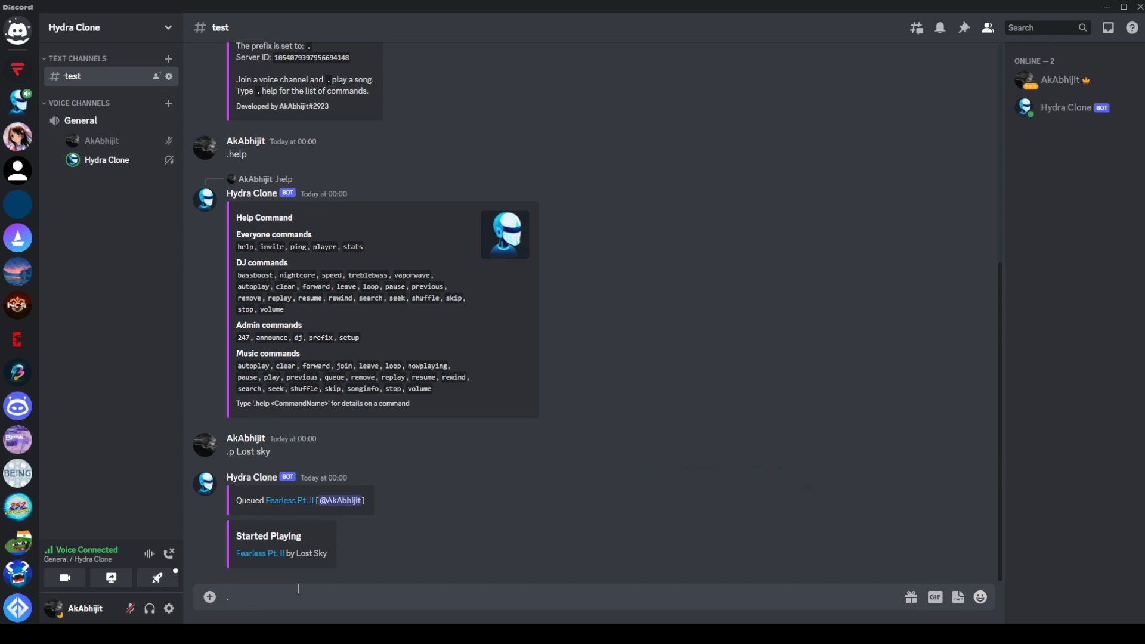
type("setup info")
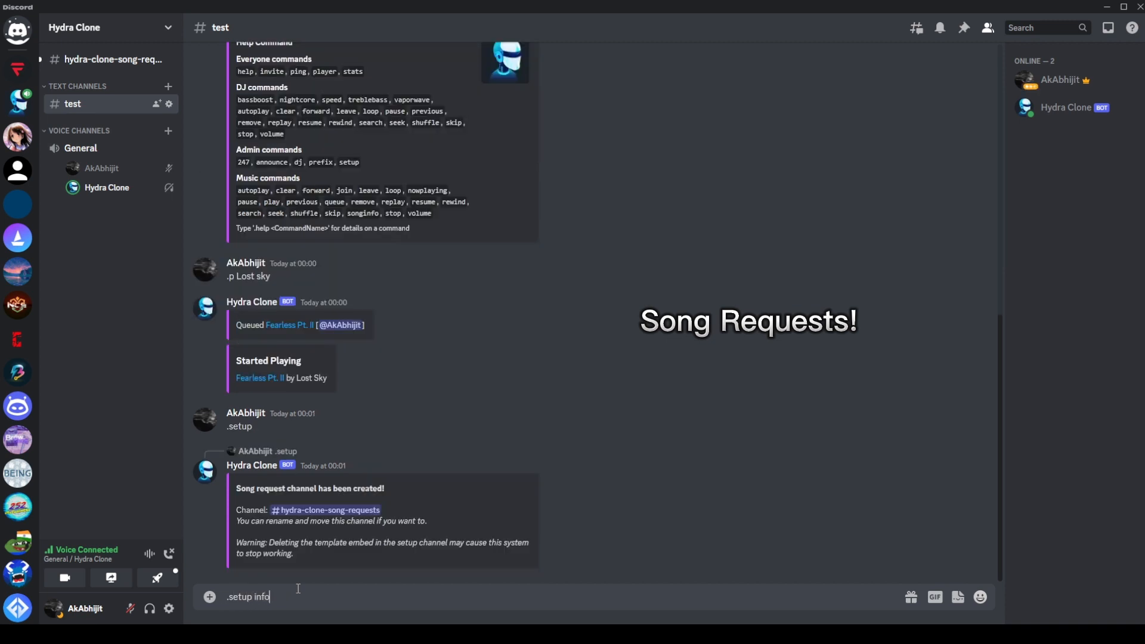
Send .setup info and open #hydra-clone-song-requests with the music panel
key("enter")
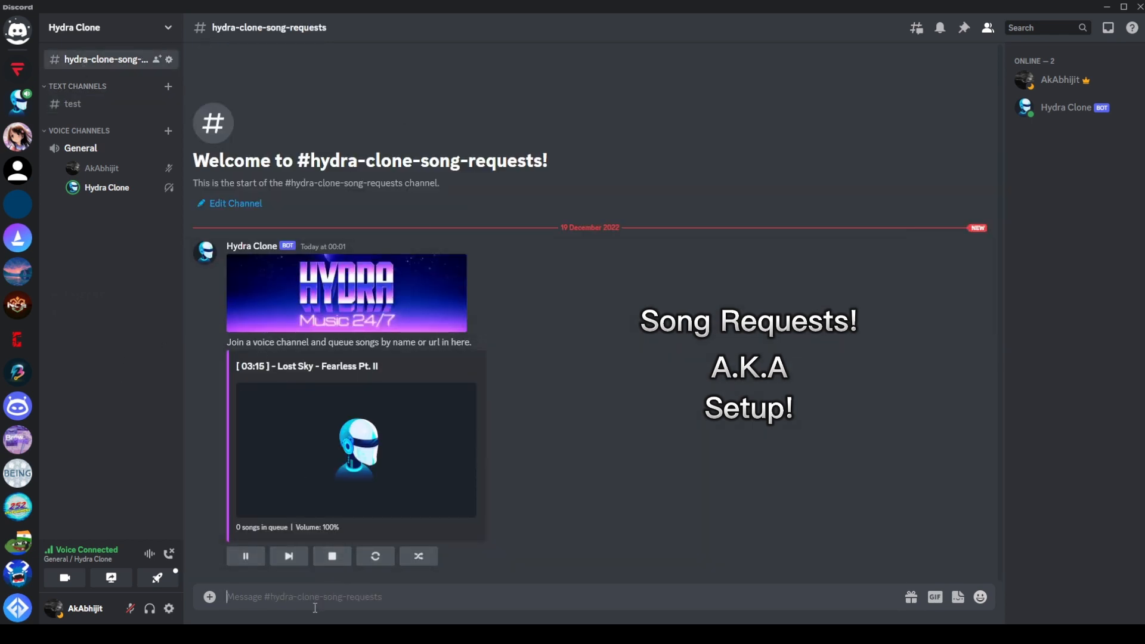
Request NEFFEX Cold in the song-request channel and pause the current song
type("N")
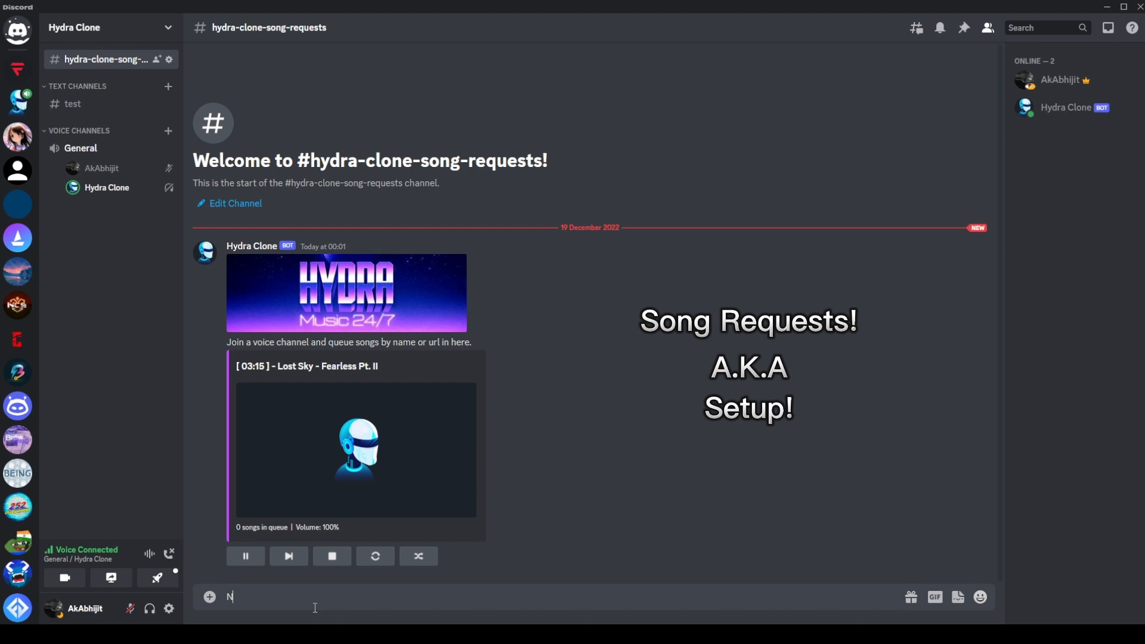
type("effi")
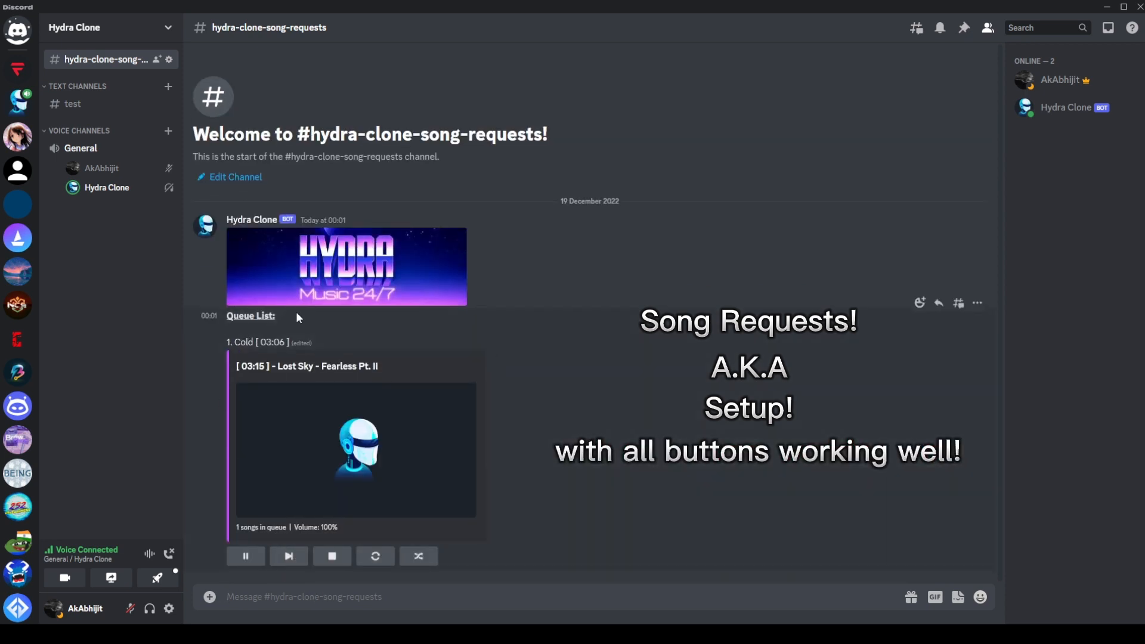
left_click(245, 556)
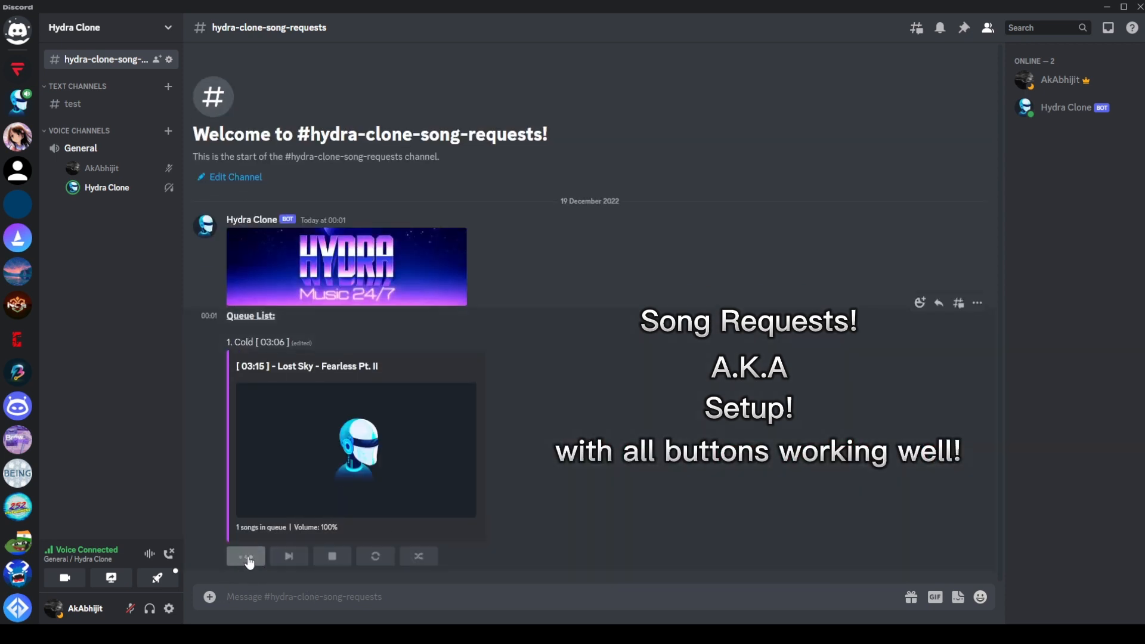
left_click(246, 556)
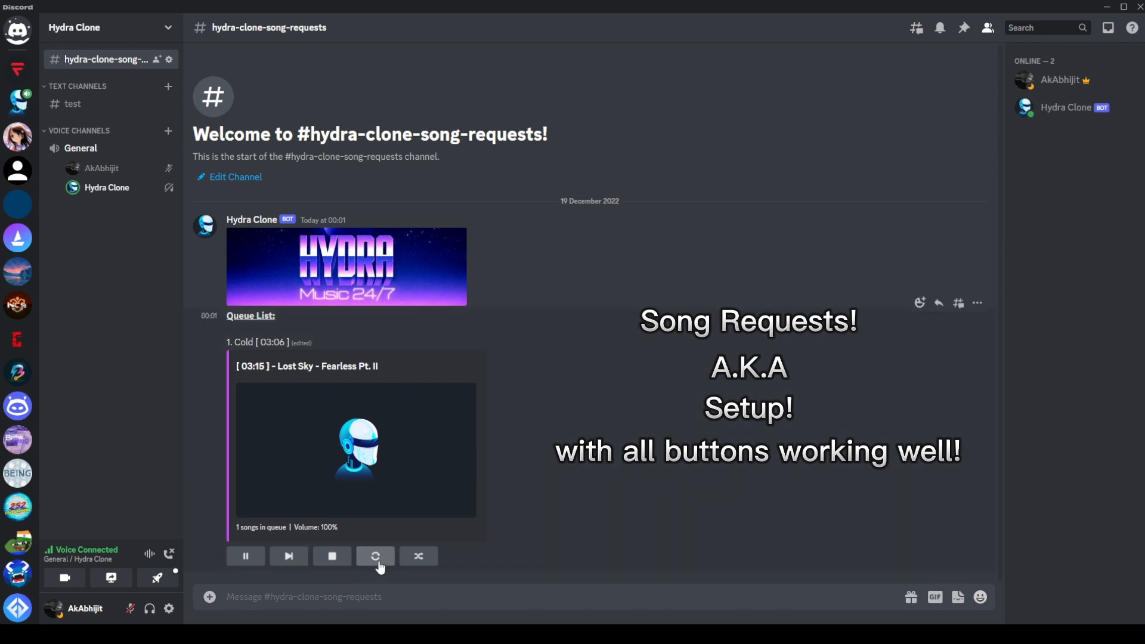
Turn queue looping on and back off, then skip ahead to Cold
left_click(374, 555)
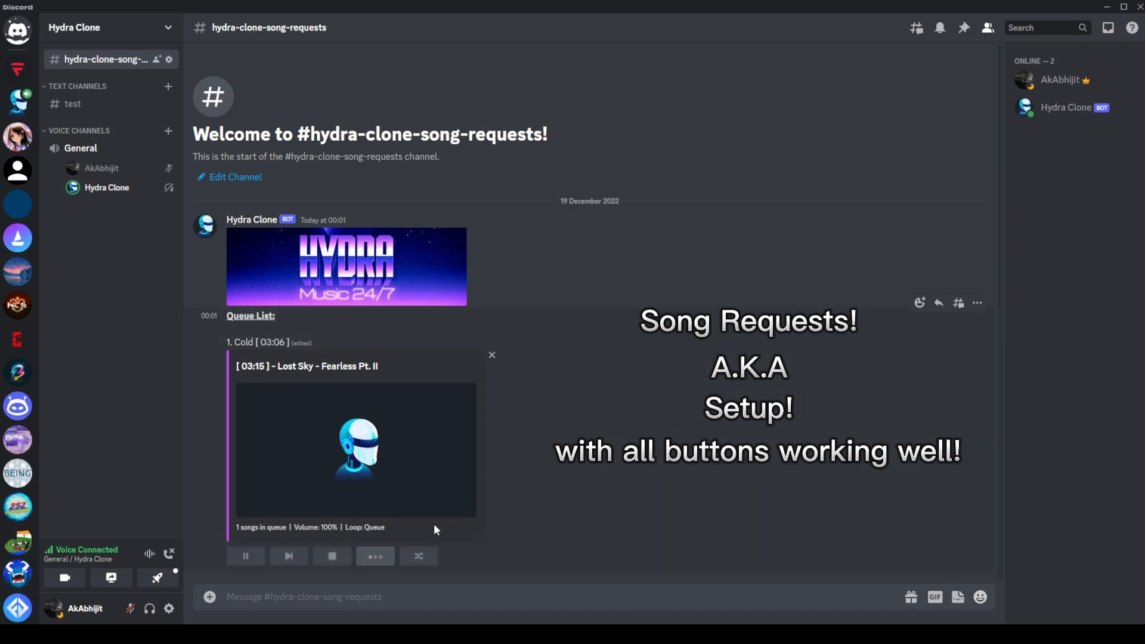
left_click(375, 556)
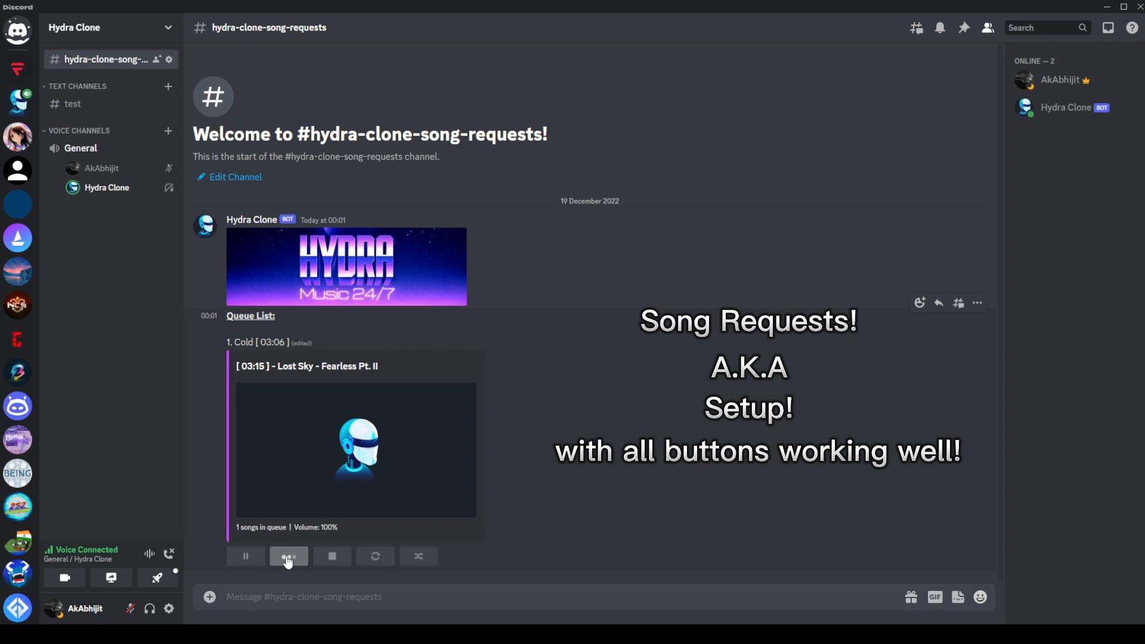
left_click(287, 556)
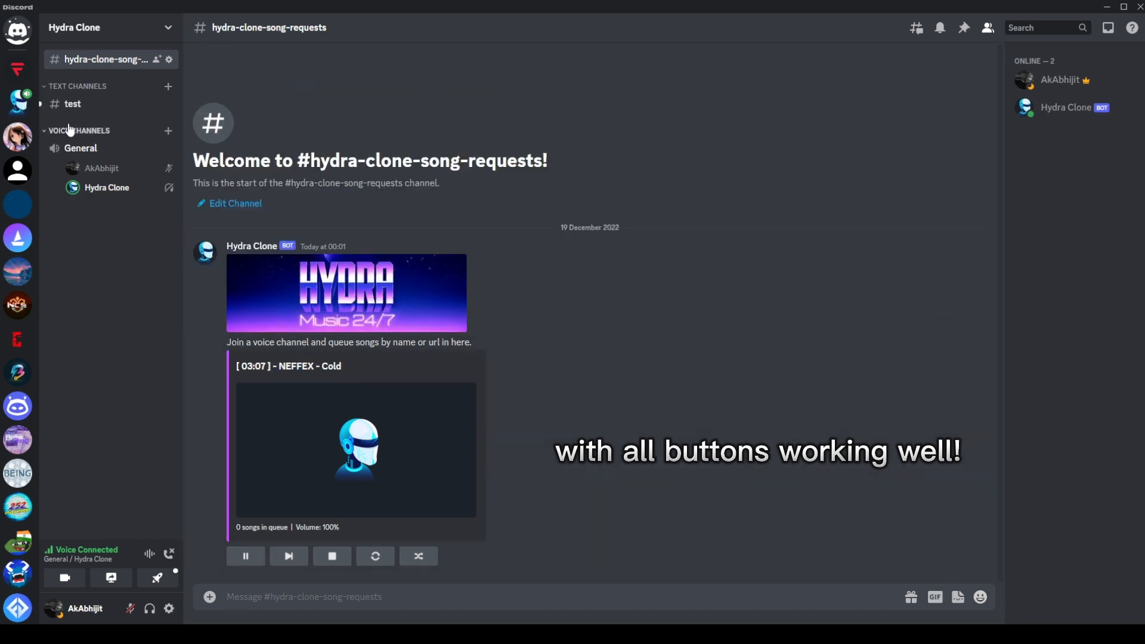
Return to #test, enable 24/7 mode, and forward the track to 45 seconds
left_click(72, 104)
type(".2")
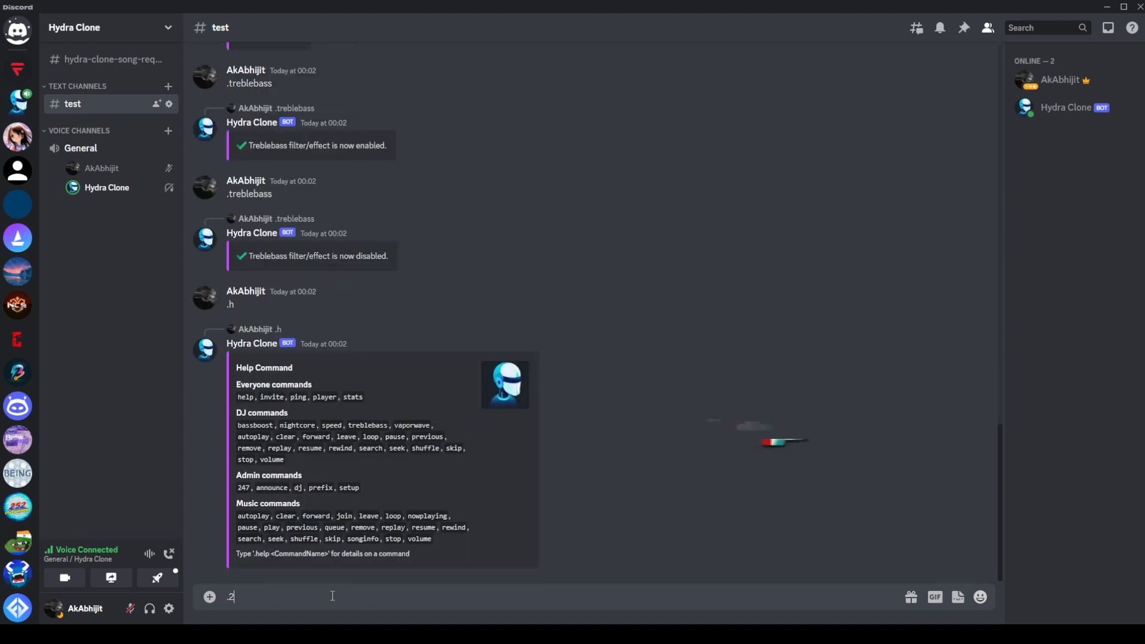
key("enter")
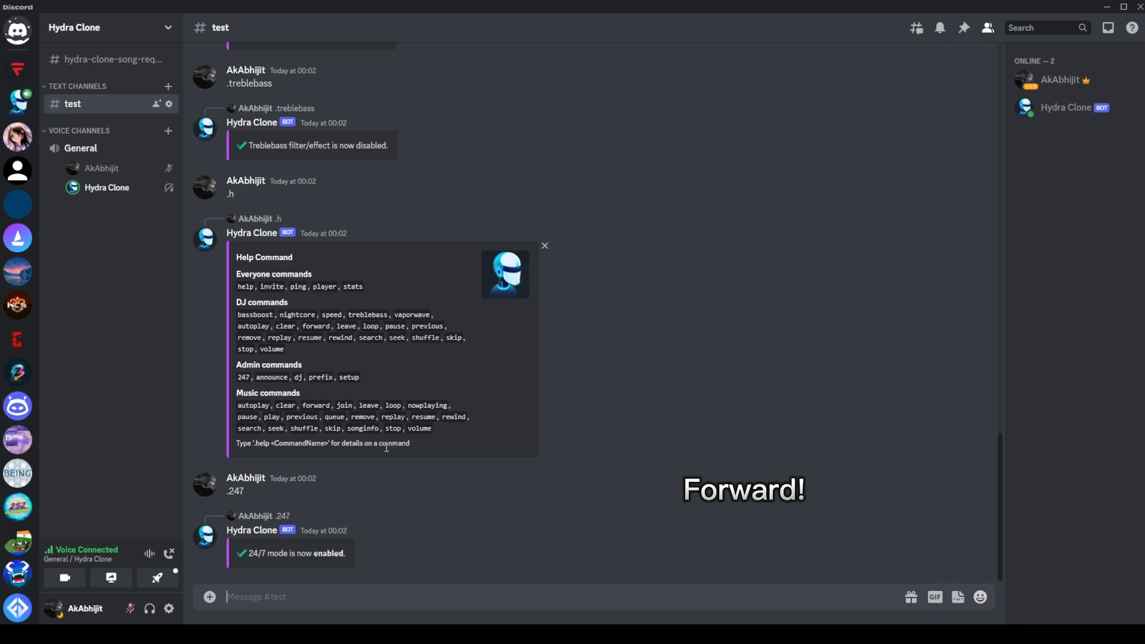
type(".forward")
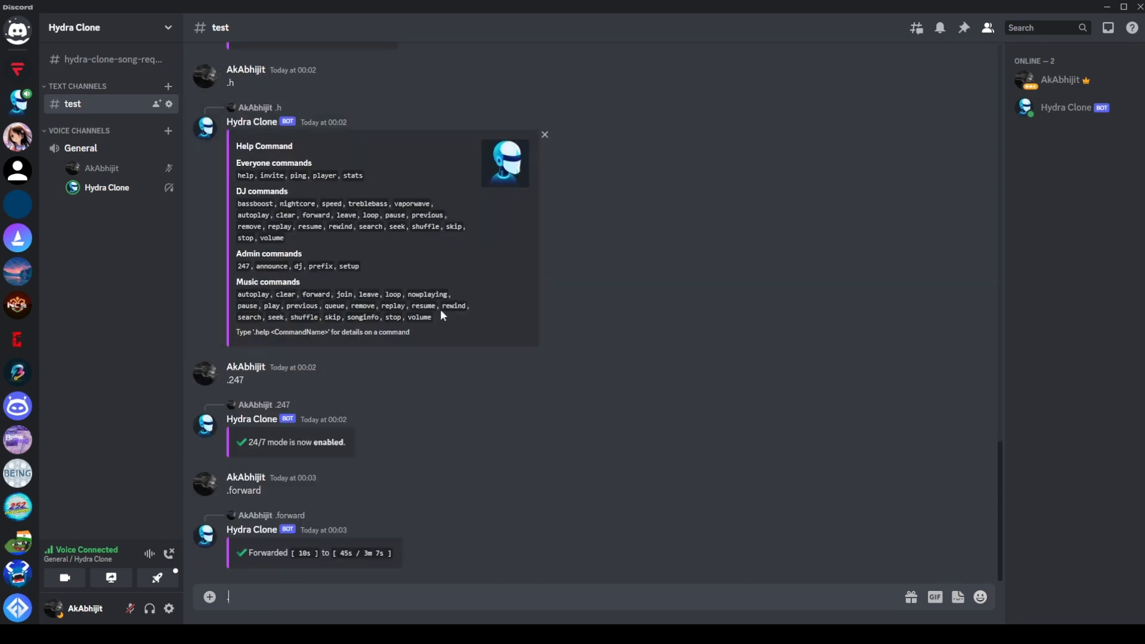
type(".night")
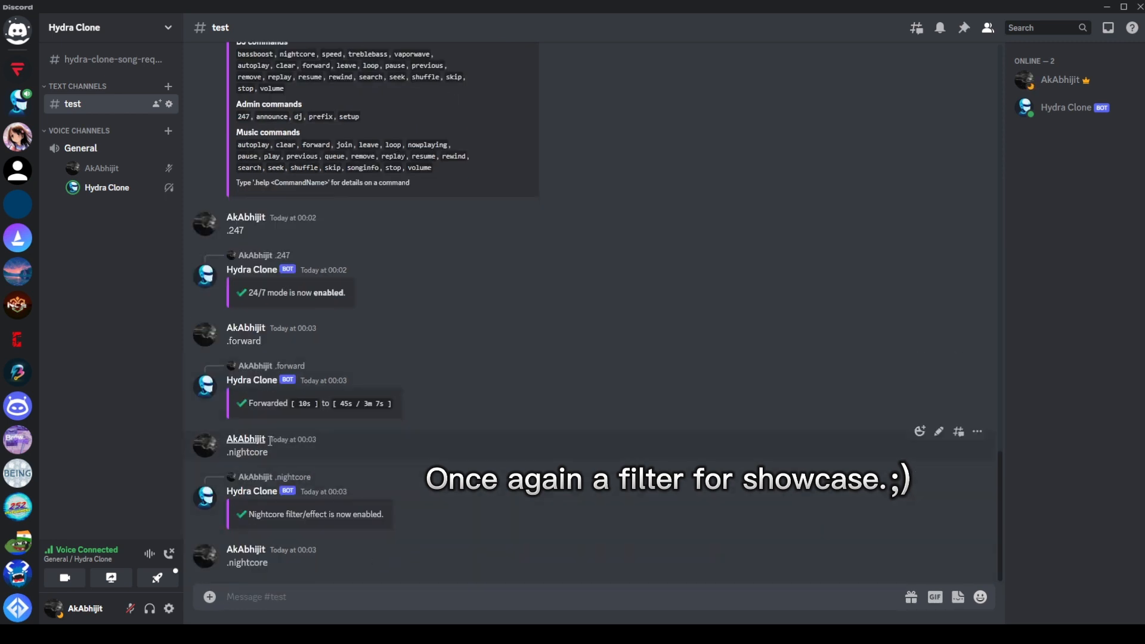
Toggle the nightcore filter on and off, enable autoplay, and search NEFFEX
scroll("down", 3)
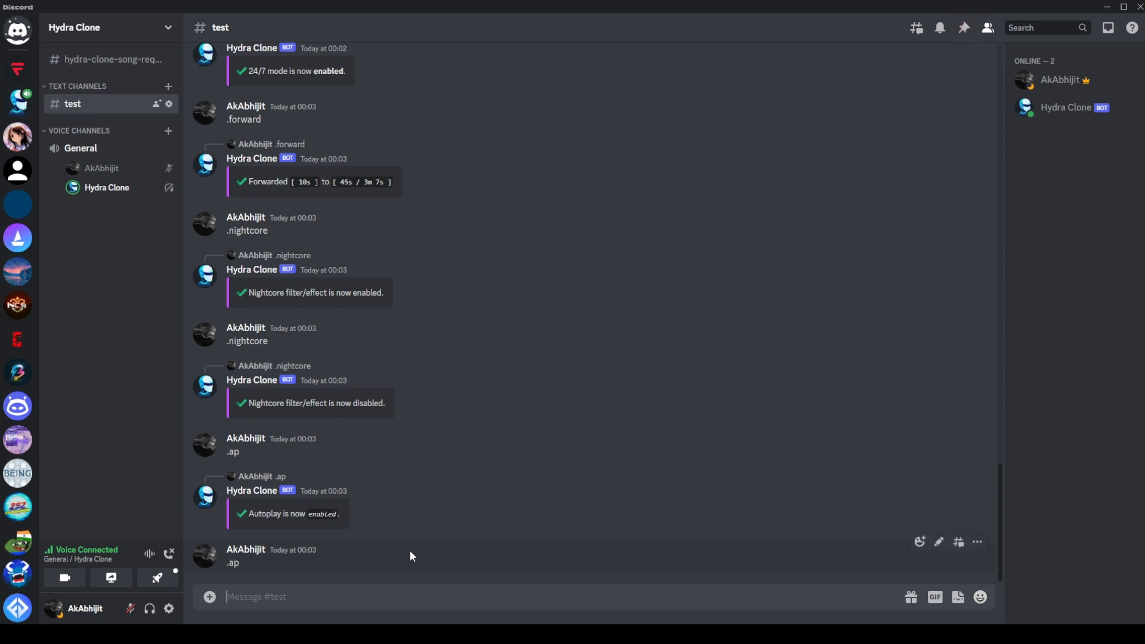
type(".search")
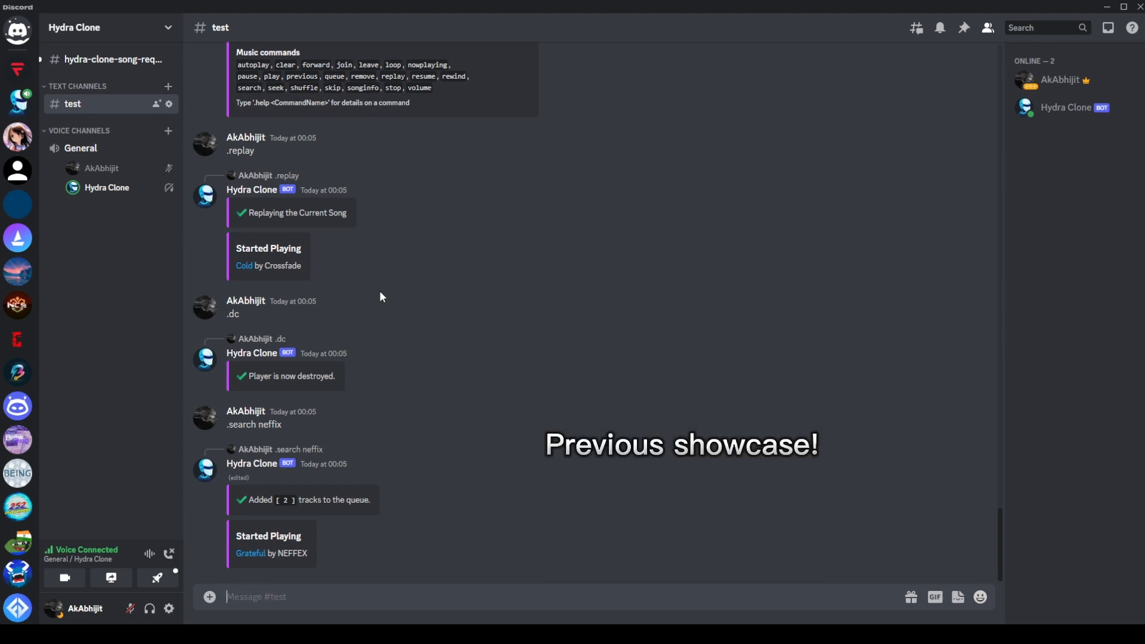
Request the previous track during Grateful; Hydra Clone reports none was found
type(".previous")
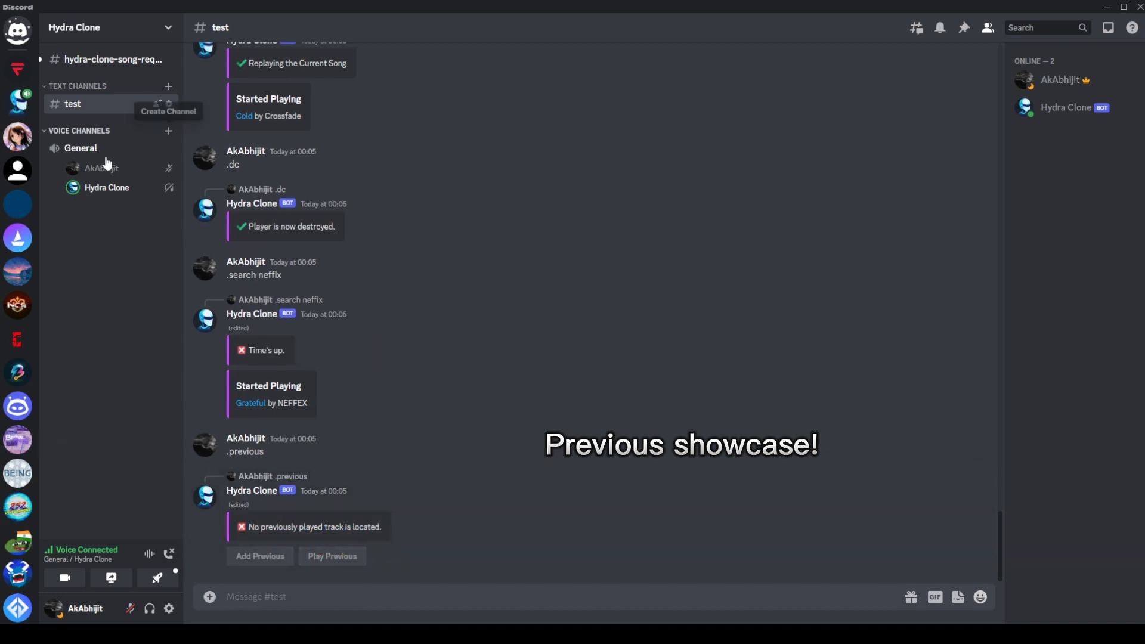
Skip Grateful from the song-requests player so Fight Back starts, then return to #test
left_click(113, 59)
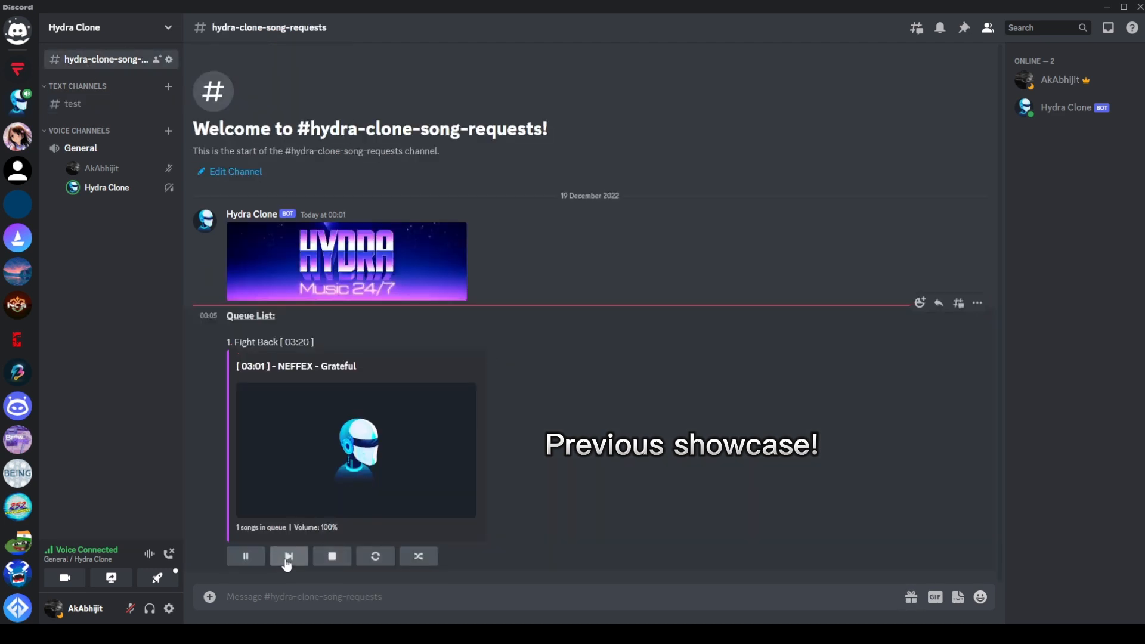
left_click(288, 556)
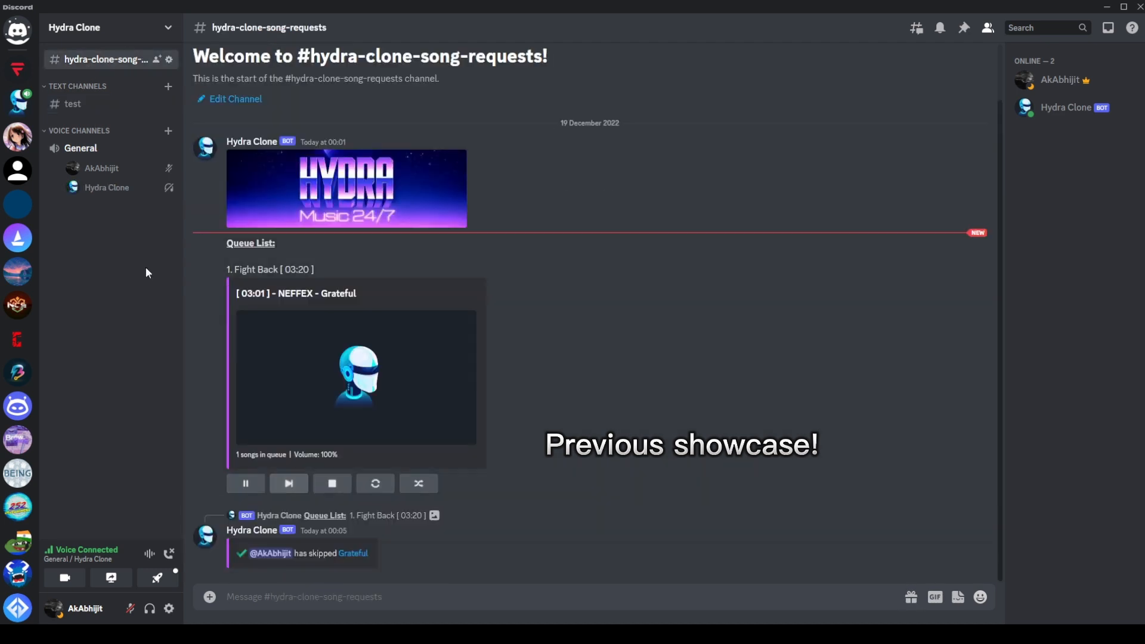
left_click(72, 104)
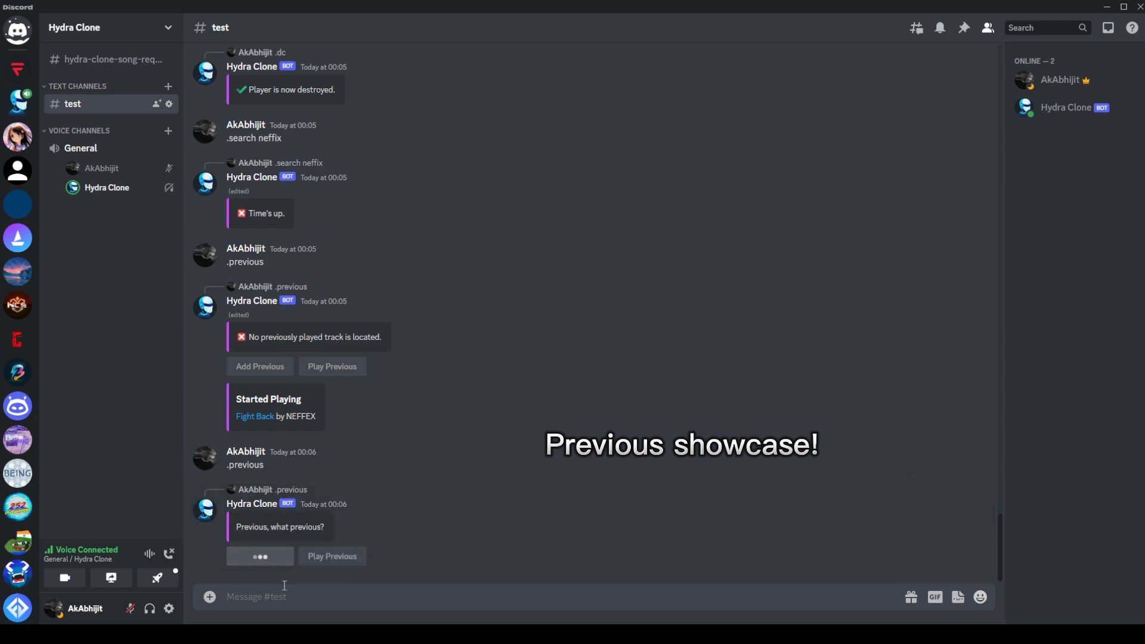
Add Grateful back to the queue with the Add Previous button on the bot's reply
left_click(259, 556)
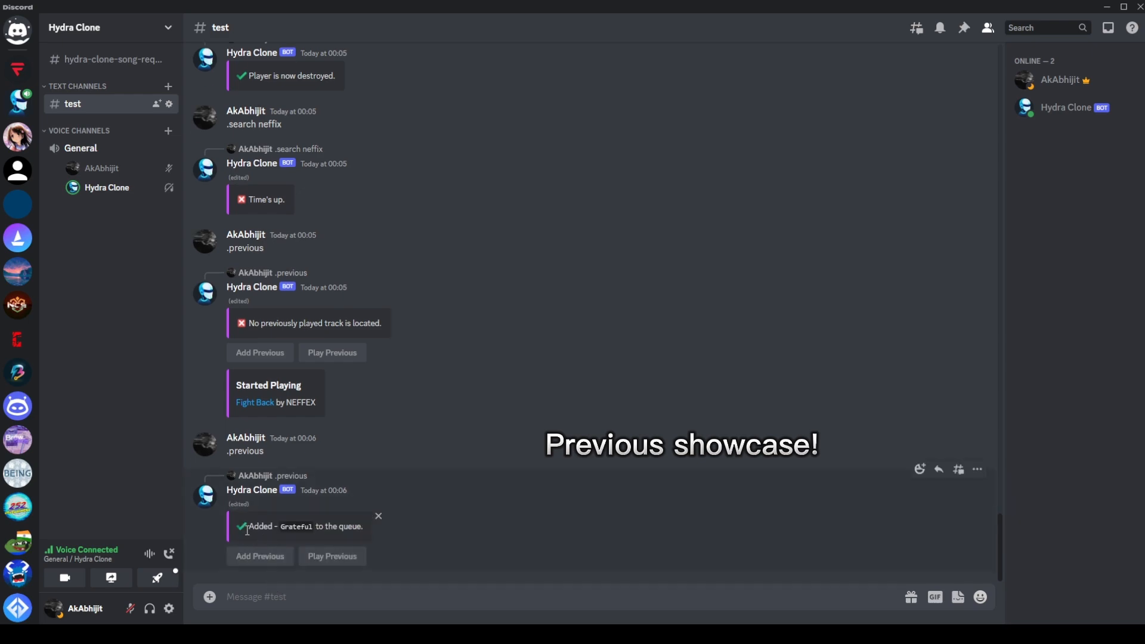